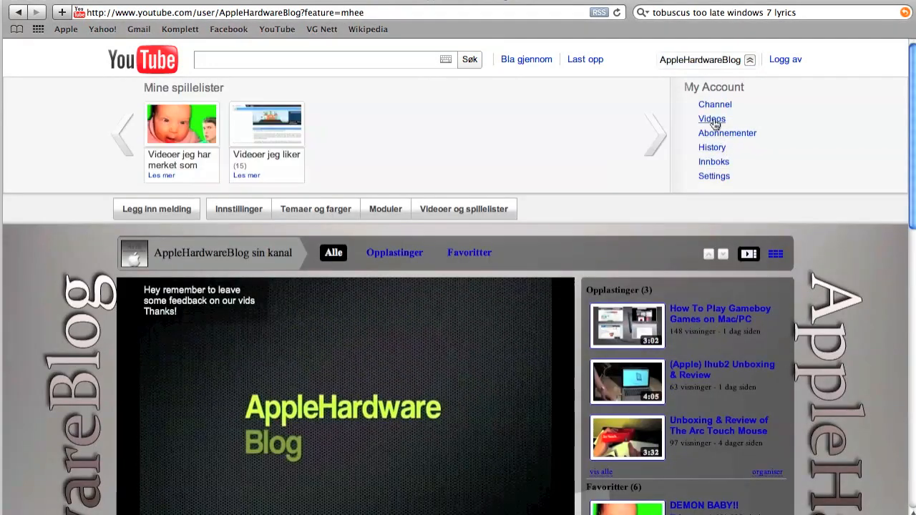
Go to the uploaded videos and start editing the (Apple) Ihub2 Unboxing & Review video
left_click(712, 119)
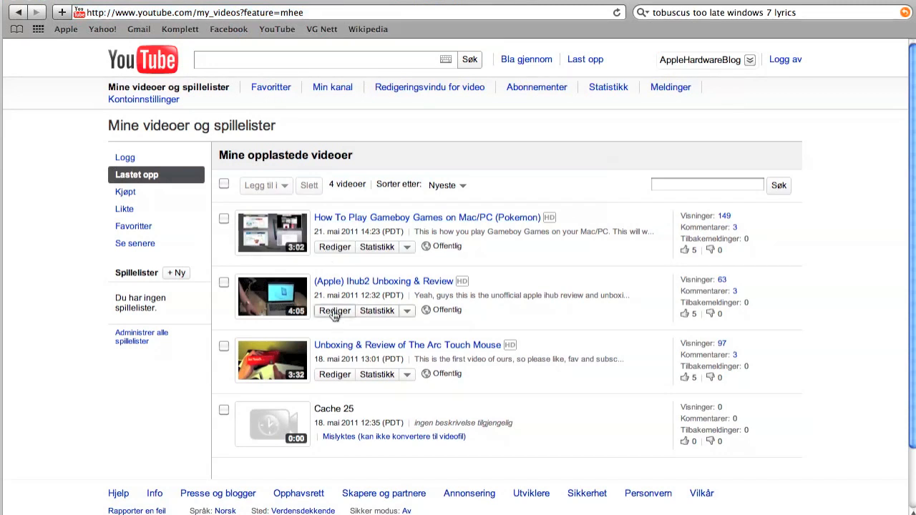
left_click(335, 310)
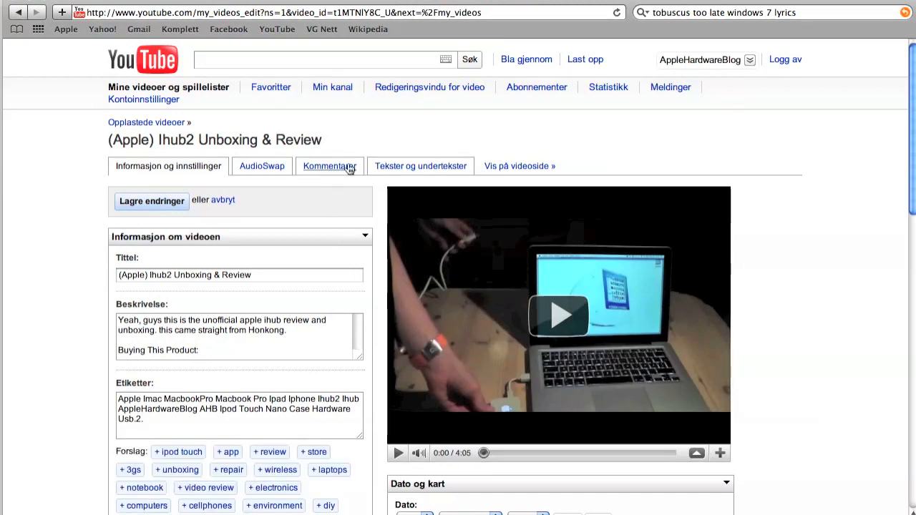
Add a new note annotation with the text AppleHardwareBlog in the annotations editor
left_click(329, 167)
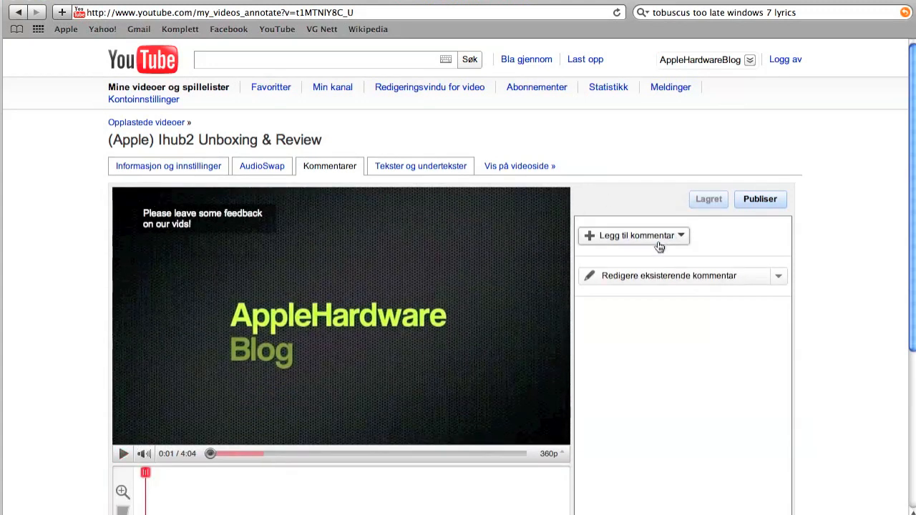
left_click(633, 234)
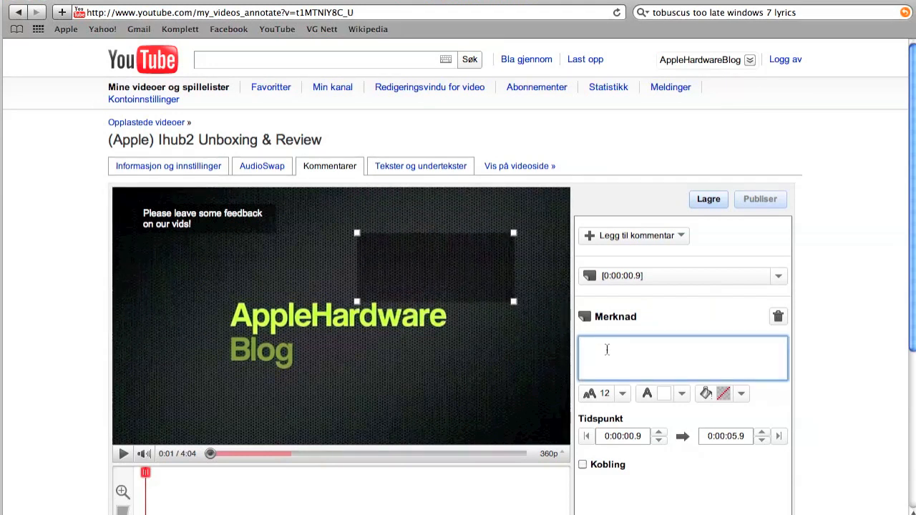
type("AppleHardwareBlog")
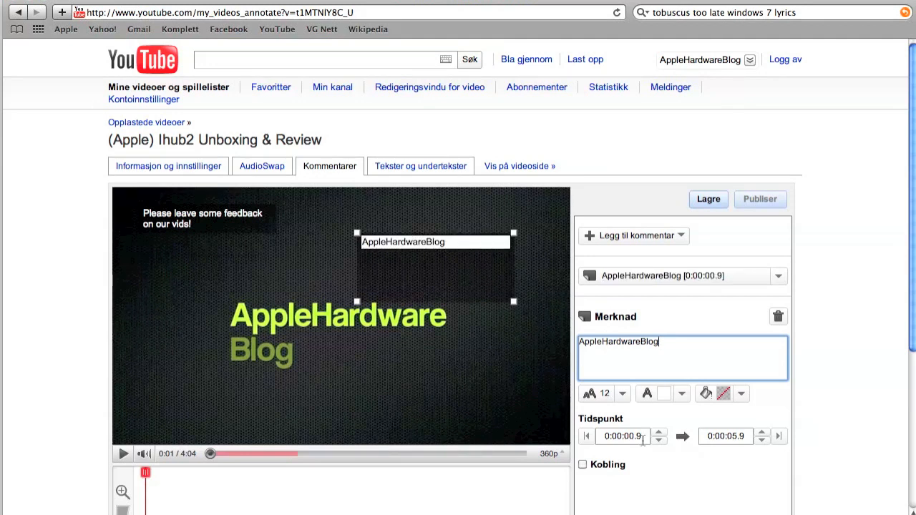
scroll("down", 3)
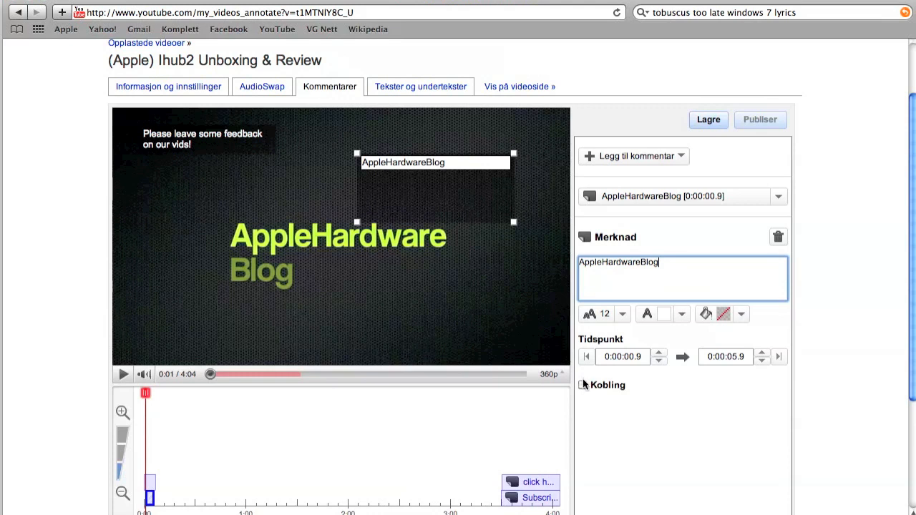
Enable a link on the note and set its destination type to Kanal (channel)
left_click(582, 385)
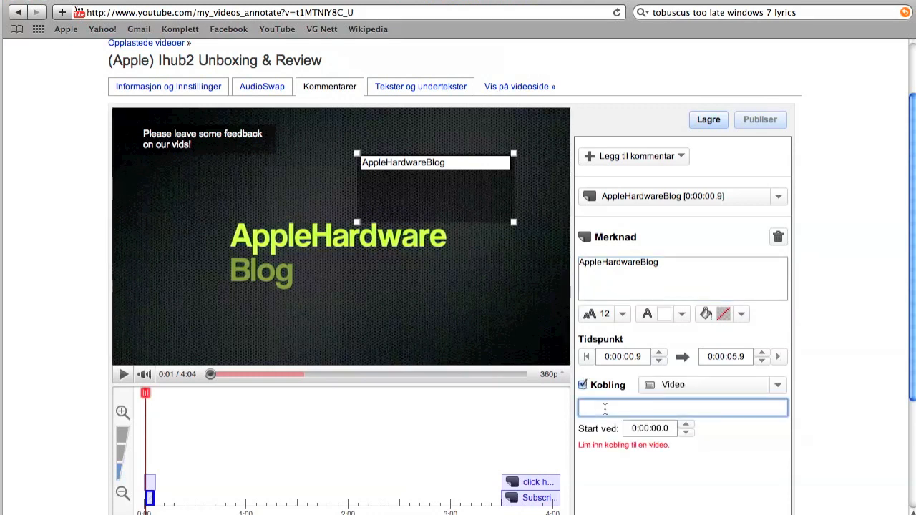
left_click(777, 385)
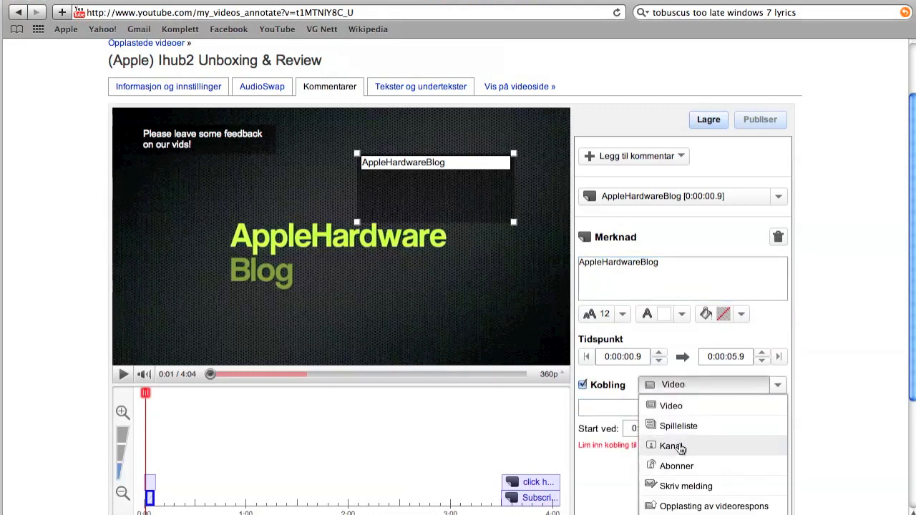
left_click(672, 447)
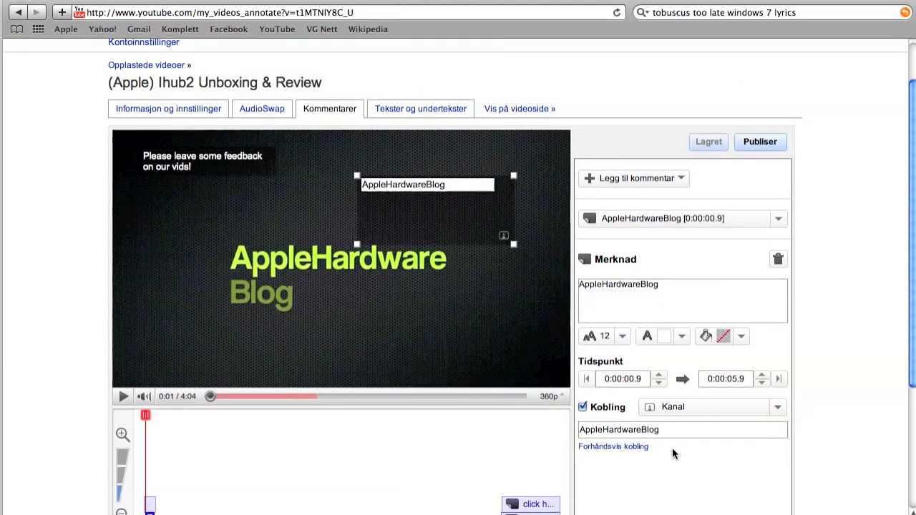
mouse_move(715, 174)
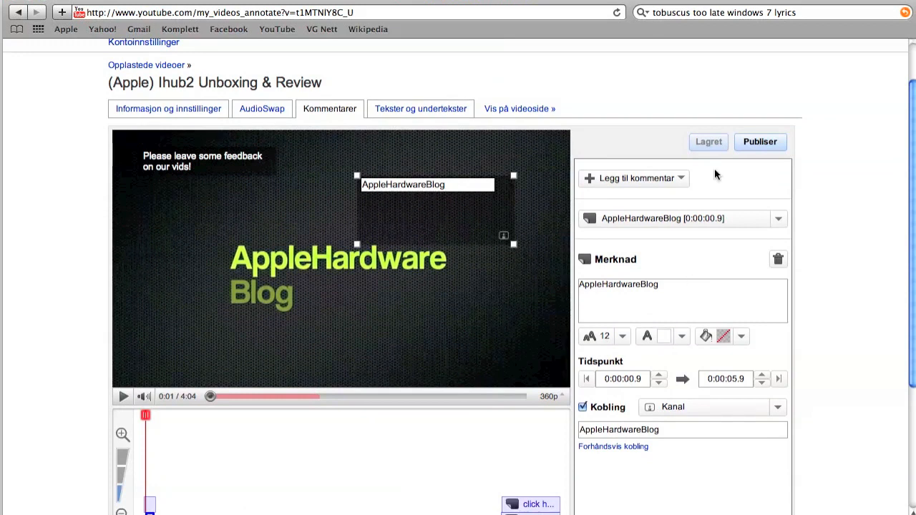
mouse_move(664, 158)
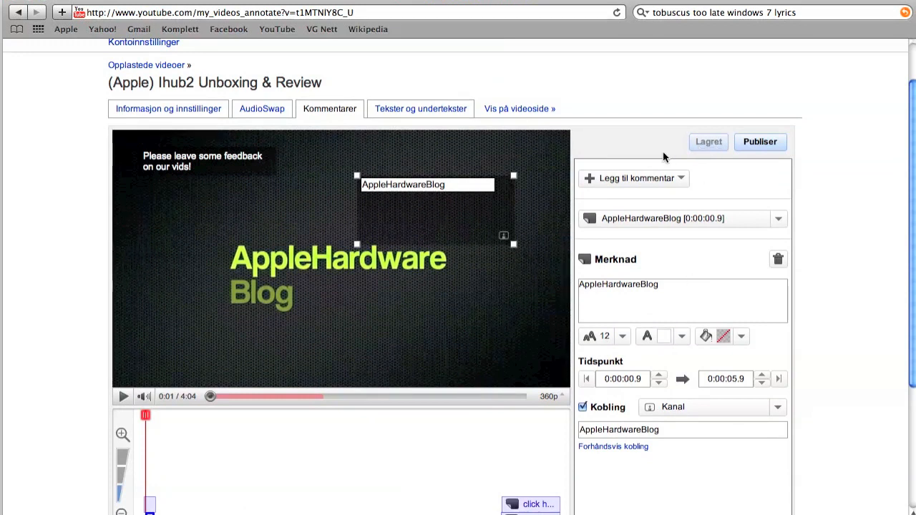